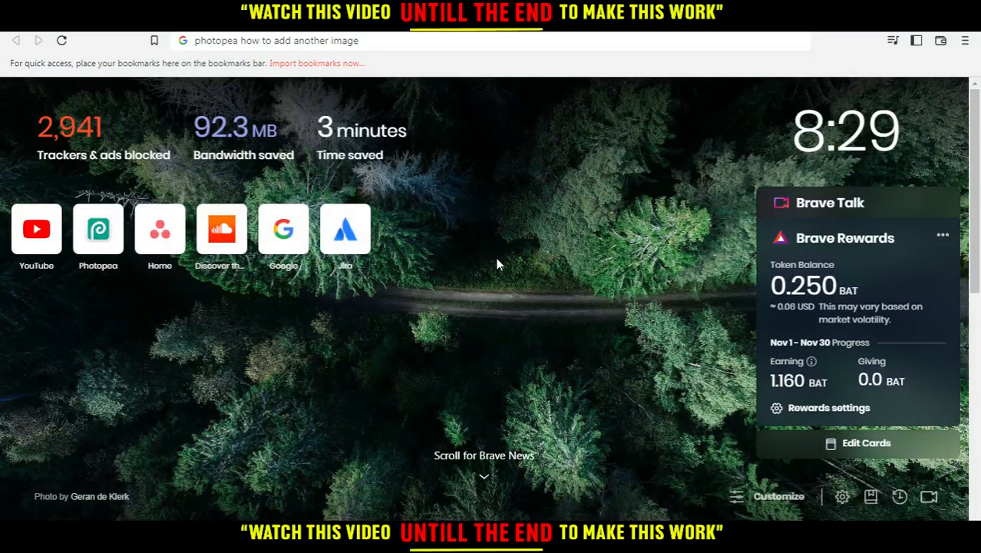
Replace the search text in the address bar with photopea.com and load it.
{"action": "left_click", "coordinate": [492, 40]}
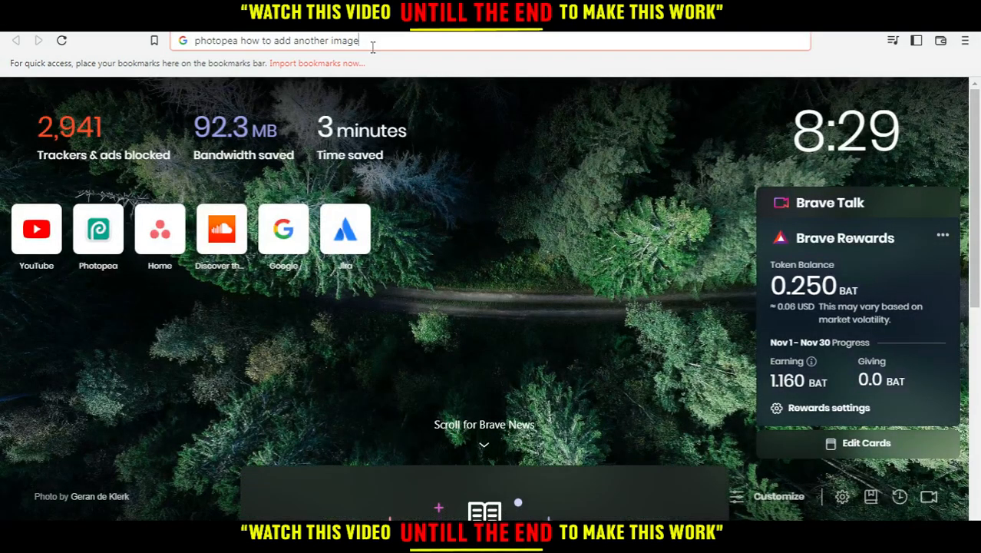
{"action": "double_click", "coordinate": [292, 40]}
{"action": "type", "text": "photopea.com"}
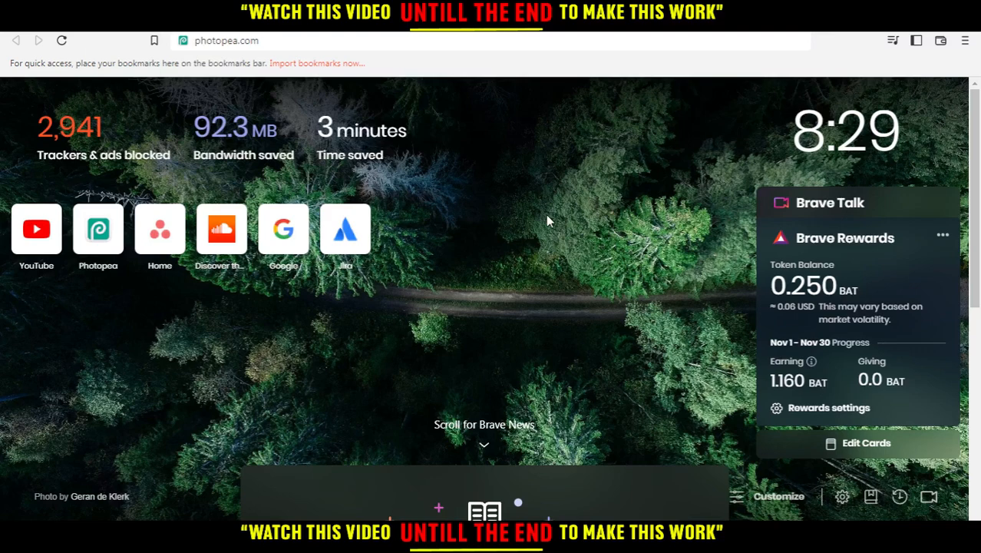
{"action": "mouse_move", "coordinate": [341, 437]}
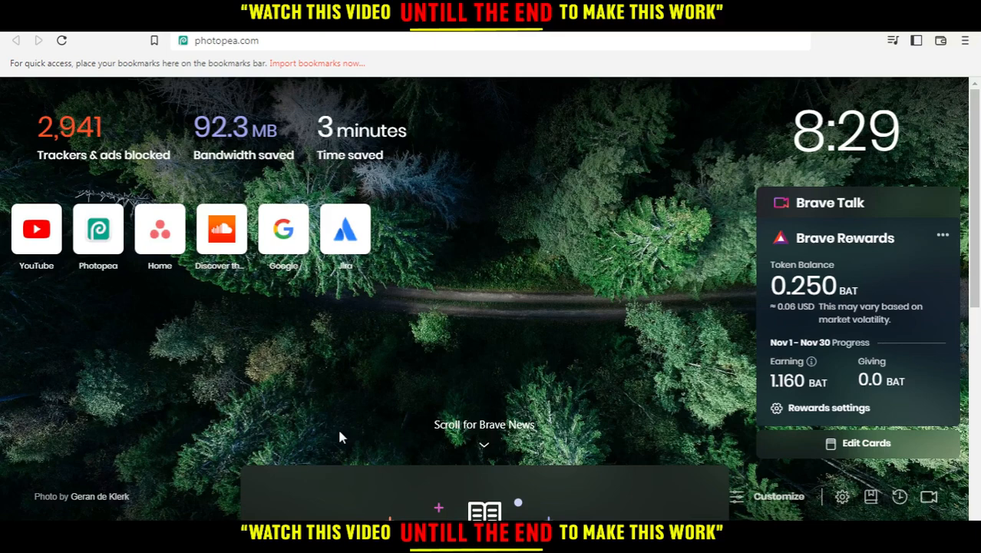
{"action": "left_click", "coordinate": [298, 40]}
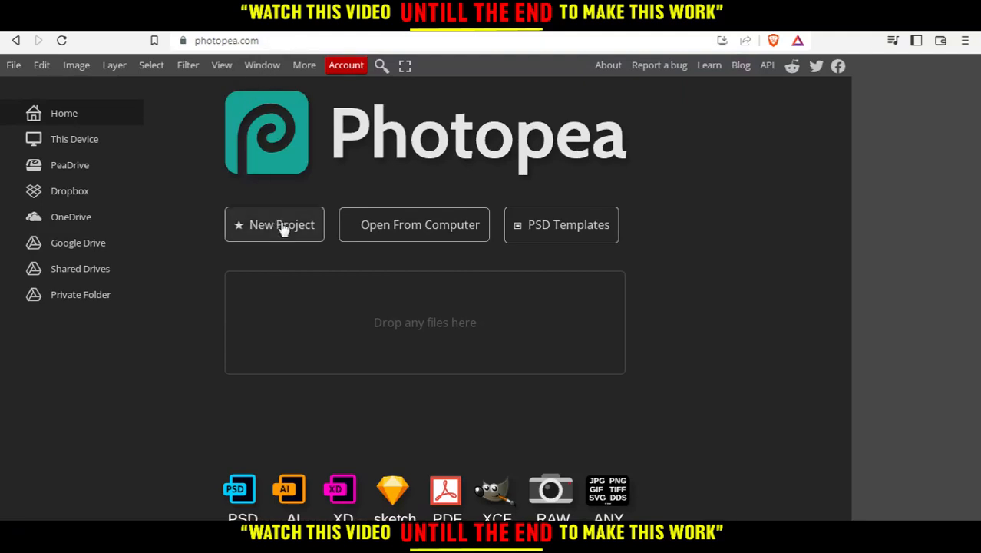
{"action": "mouse_move", "coordinate": [436, 224]}
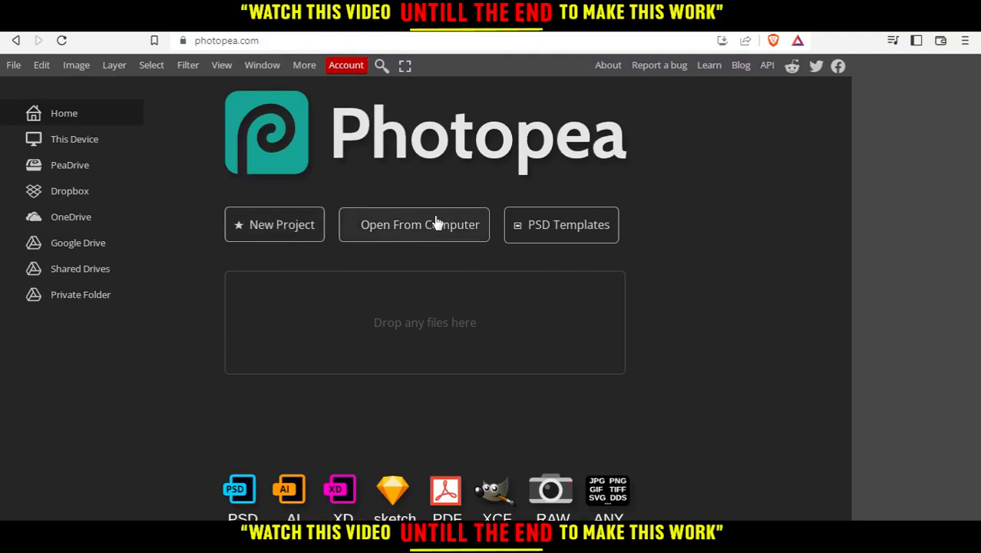
{"action": "mouse_move", "coordinate": [549, 240]}
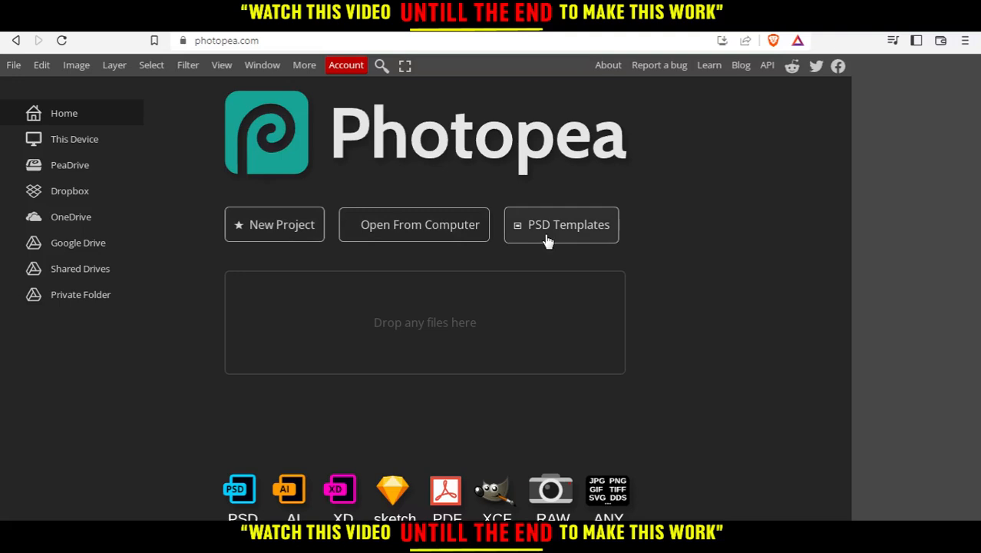
{"action": "mouse_move", "coordinate": [369, 338]}
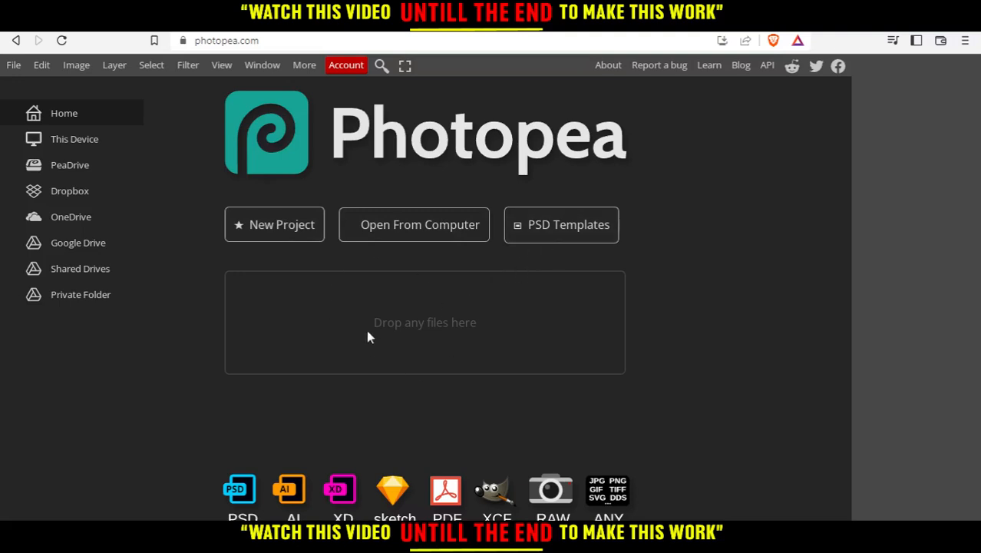
{"action": "mouse_move", "coordinate": [387, 329]}
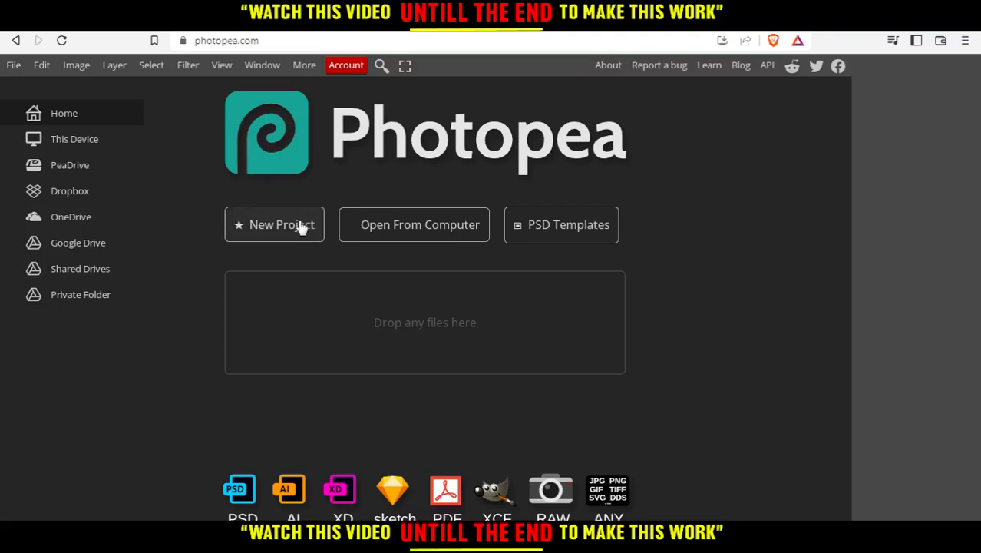
Start a new project from the dark green confetti 'Wake Me Up!' template.
{"action": "left_click", "coordinate": [273, 224]}
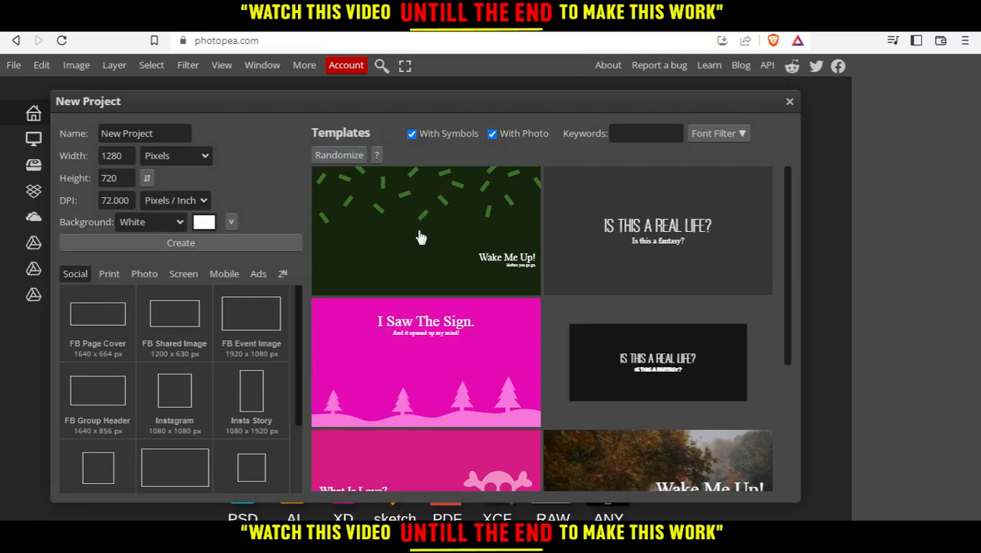
{"action": "left_click", "coordinate": [424, 231]}
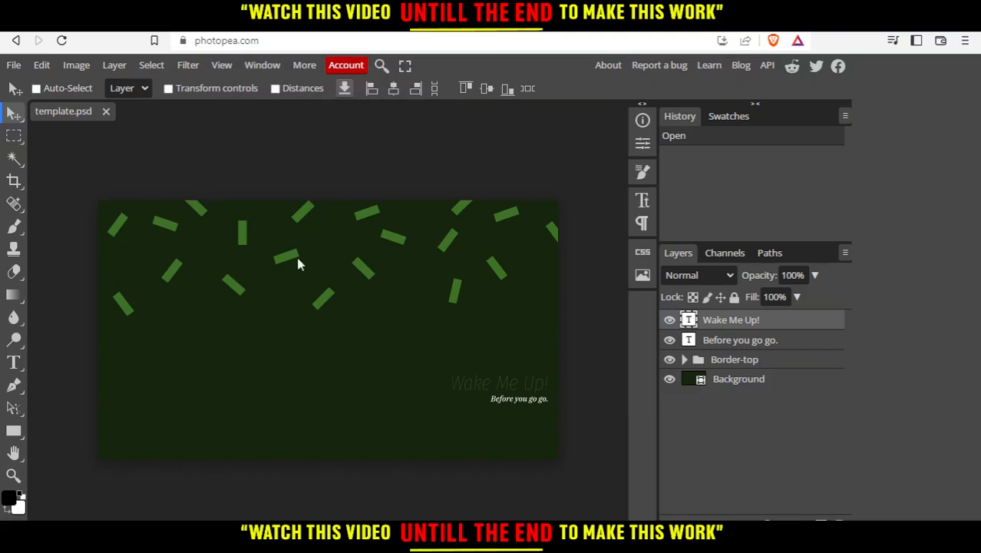
{"action": "mouse_move", "coordinate": [356, 237]}
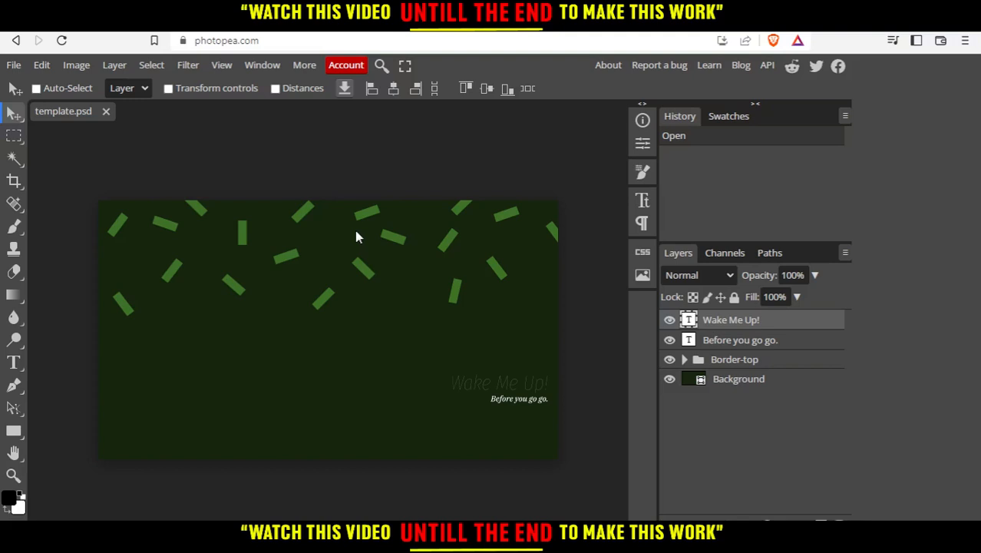
{"action": "left_click", "coordinate": [740, 339]}
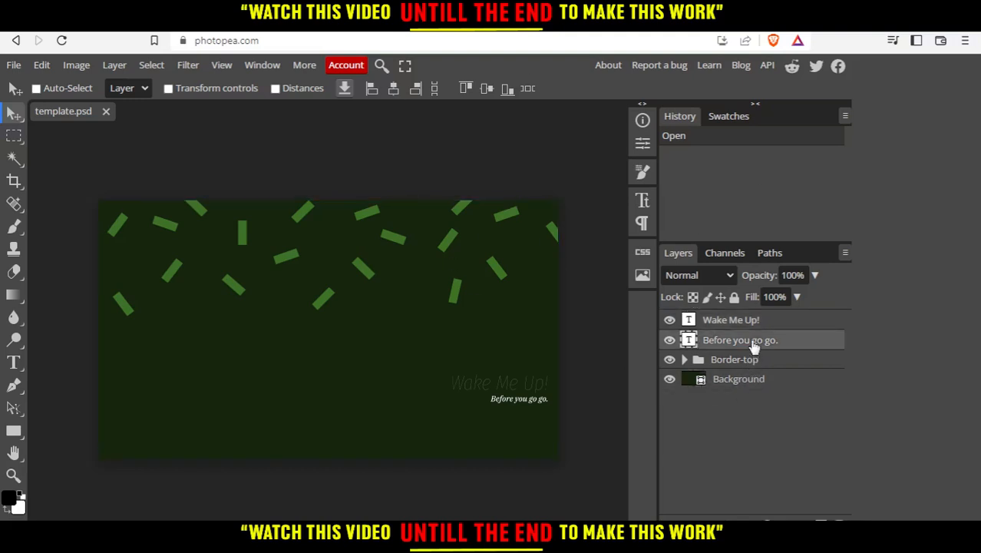
{"action": "left_click_drag", "start_coordinate": [519, 398], "coordinate": [482, 356]}
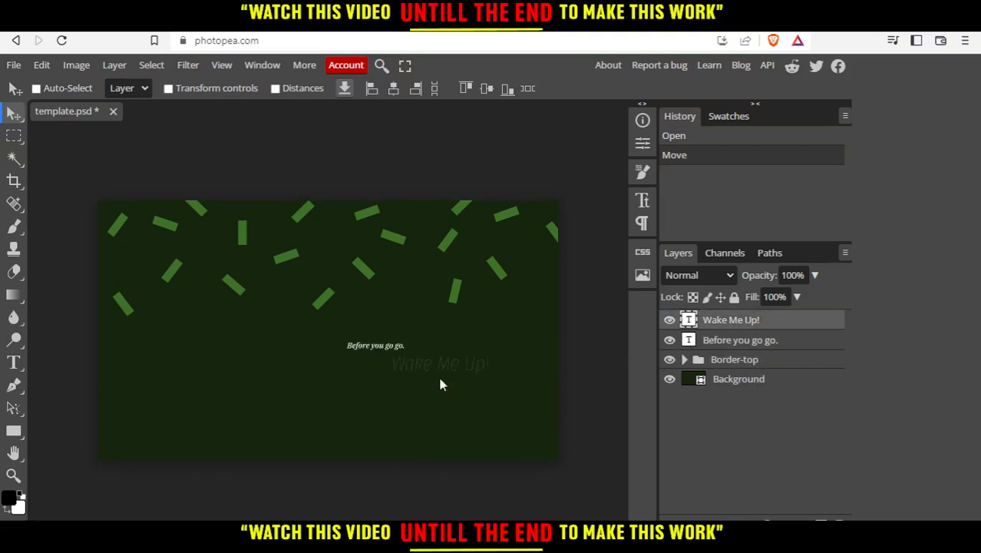
{"action": "left_click_drag", "start_coordinate": [439, 363], "coordinate": [481, 393]}
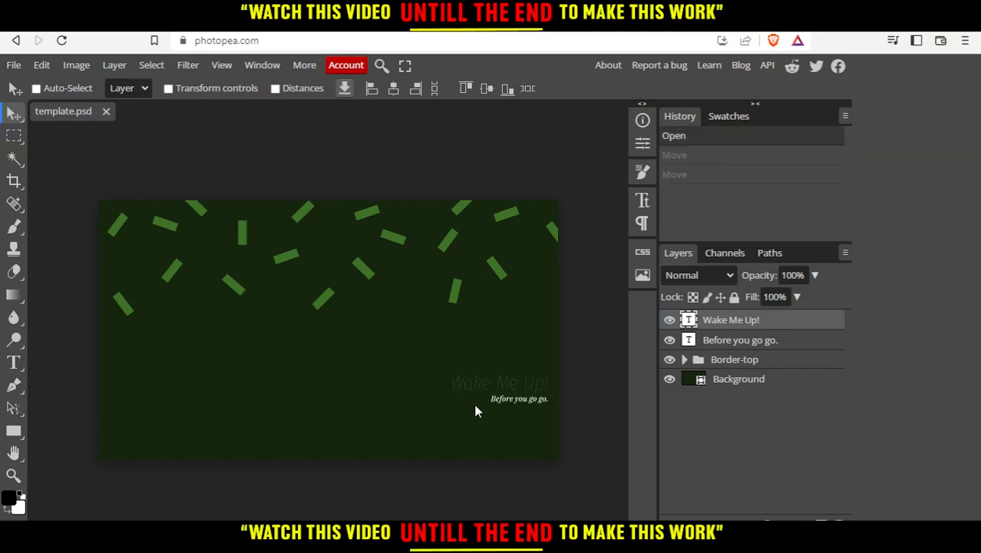
{"action": "mouse_move", "coordinate": [448, 411]}
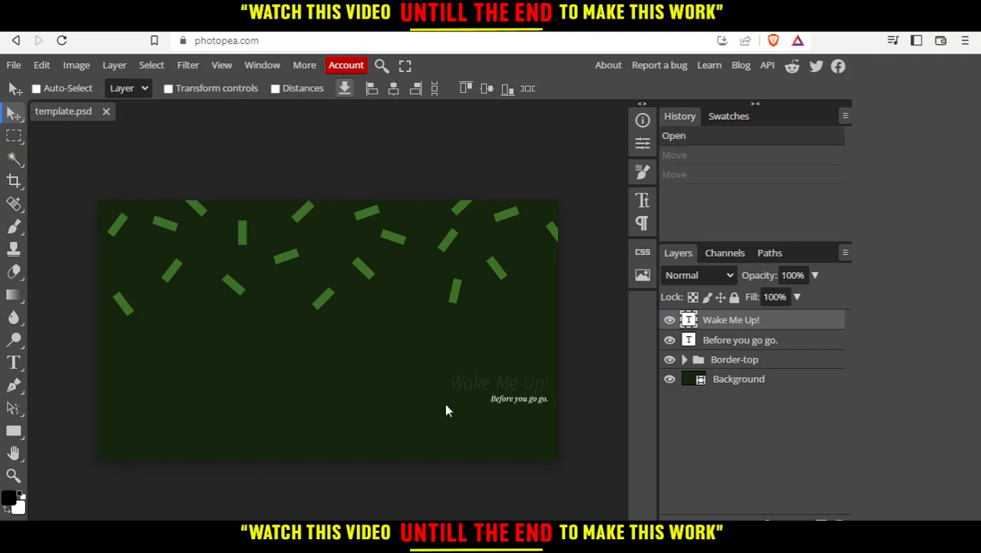
{"action": "mouse_move", "coordinate": [433, 412]}
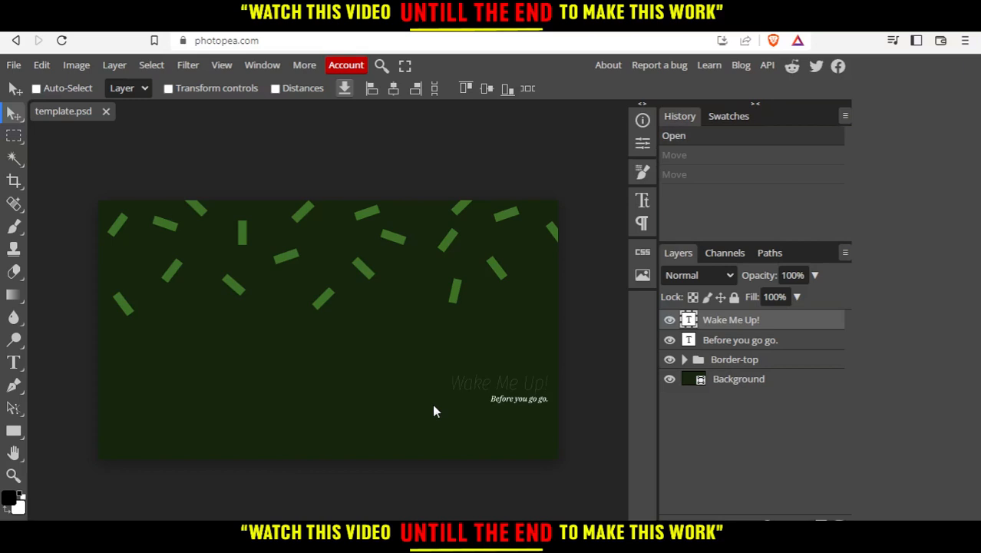
{"action": "mouse_move", "coordinate": [396, 287]}
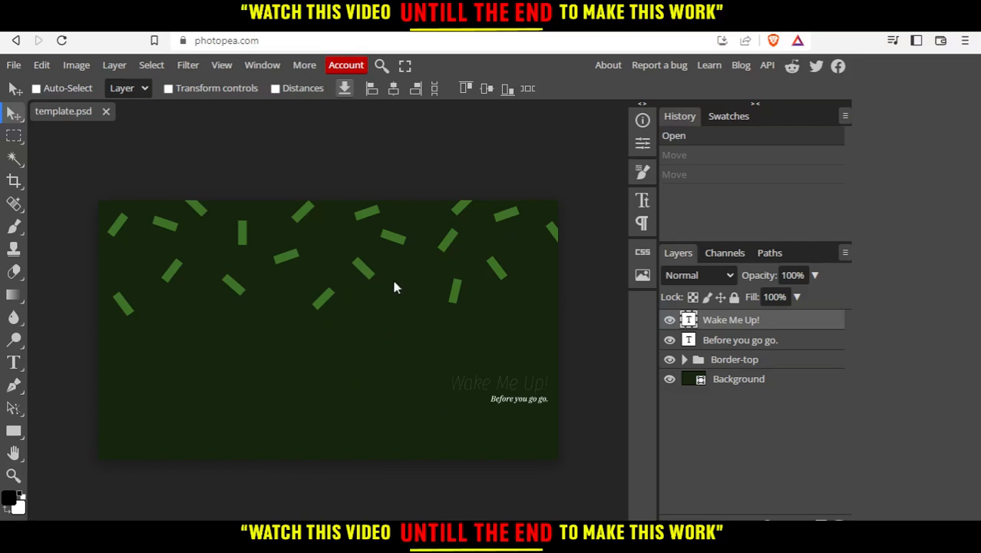
{"action": "mouse_move", "coordinate": [378, 316]}
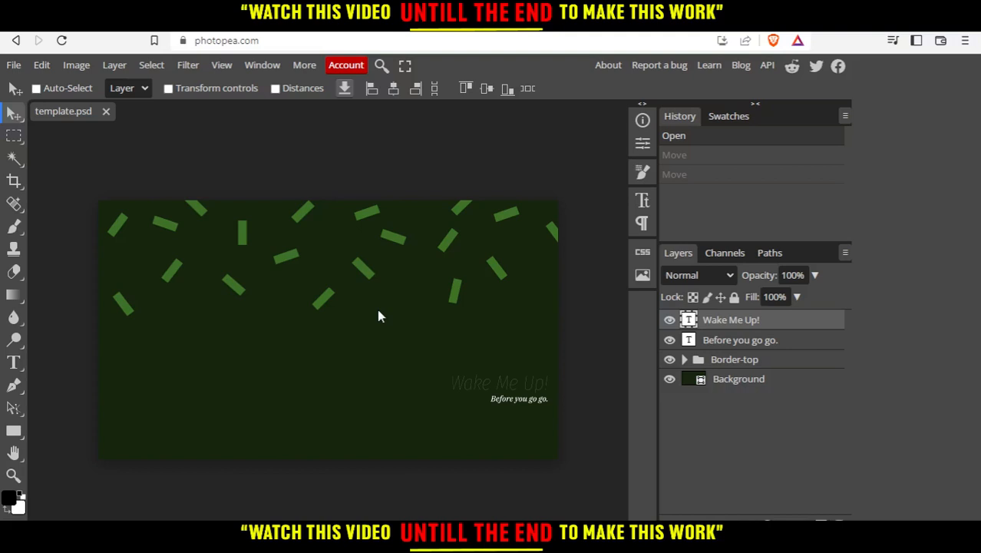
{"action": "mouse_move", "coordinate": [485, 336]}
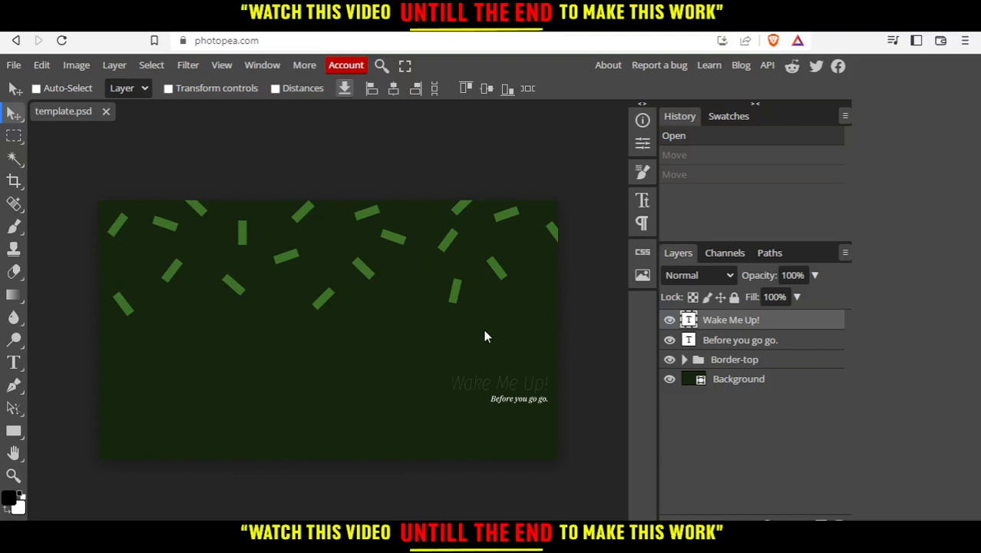
Search the built-in image gallery for 'key' and place the laptop typing photo.
{"action": "left_click", "coordinate": [642, 277]}
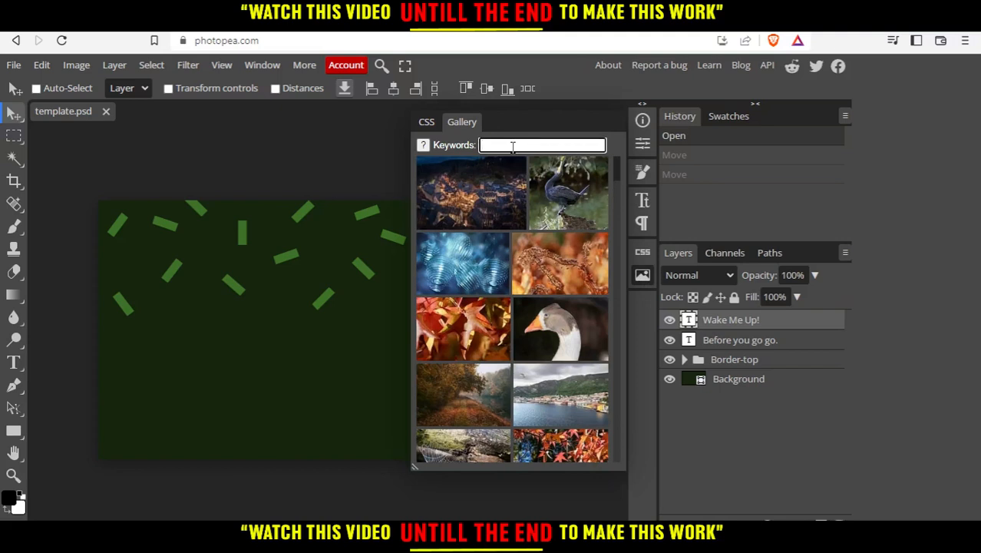
{"action": "type", "text": "key"}
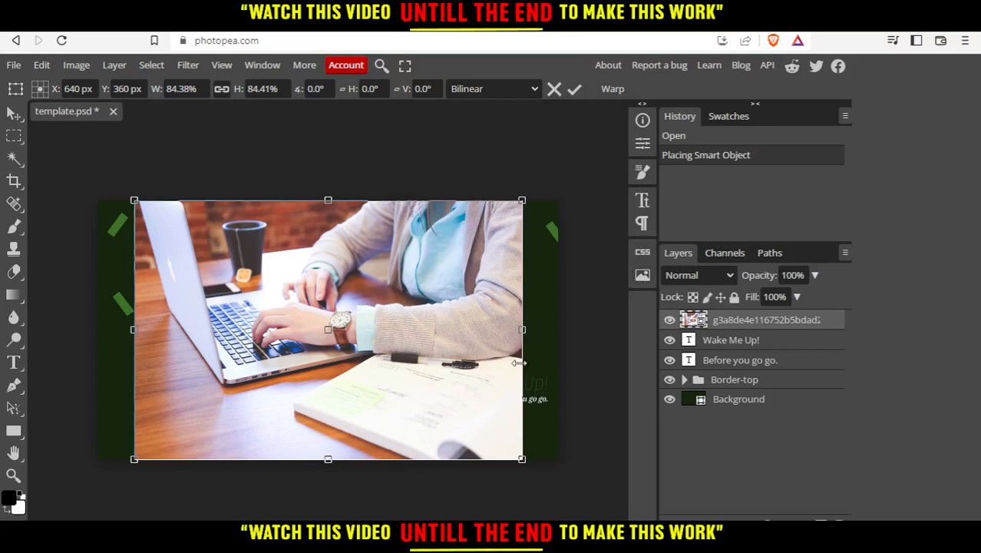
Scale the laptop photo to about 25% and settle it into the bottom-left corner.
{"action": "left_click_drag", "start_coordinate": [522, 460], "coordinate": [288, 303]}
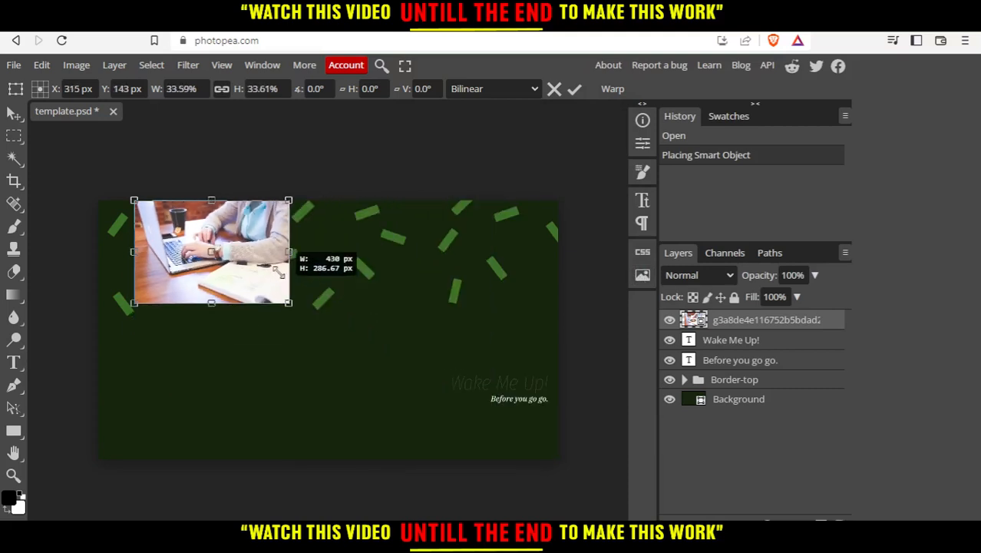
{"action": "left_click_drag", "start_coordinate": [212, 253], "coordinate": [165, 407]}
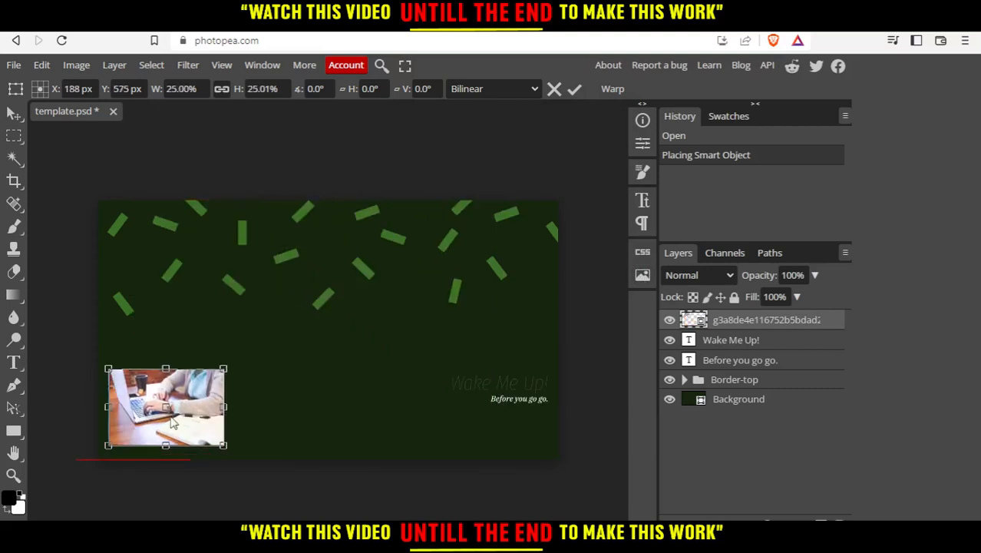
{"action": "left_click_drag", "start_coordinate": [166, 407], "coordinate": [155, 418]}
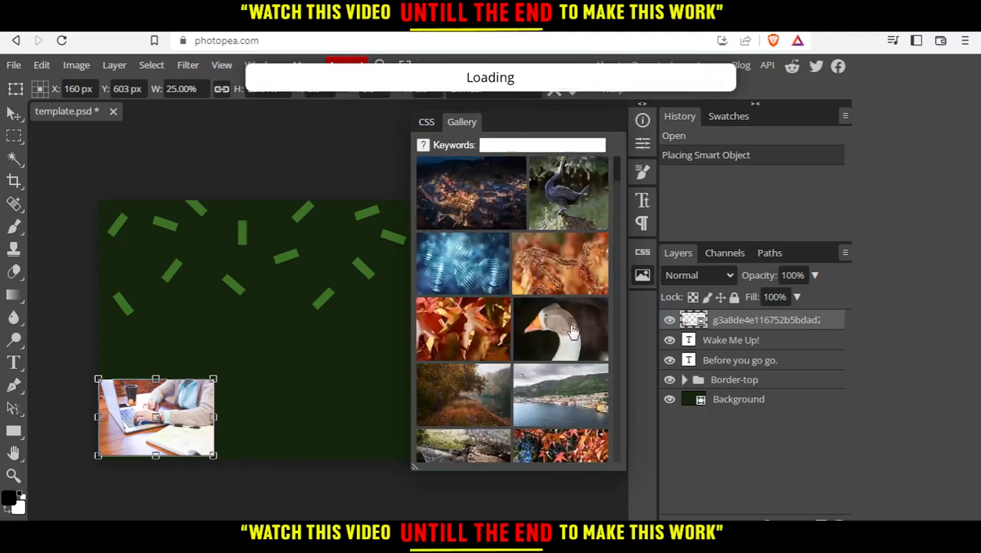
Place the goose photo, shrink it to about 30% and move it beside the laptop photo.
{"action": "left_click", "coordinate": [561, 329]}
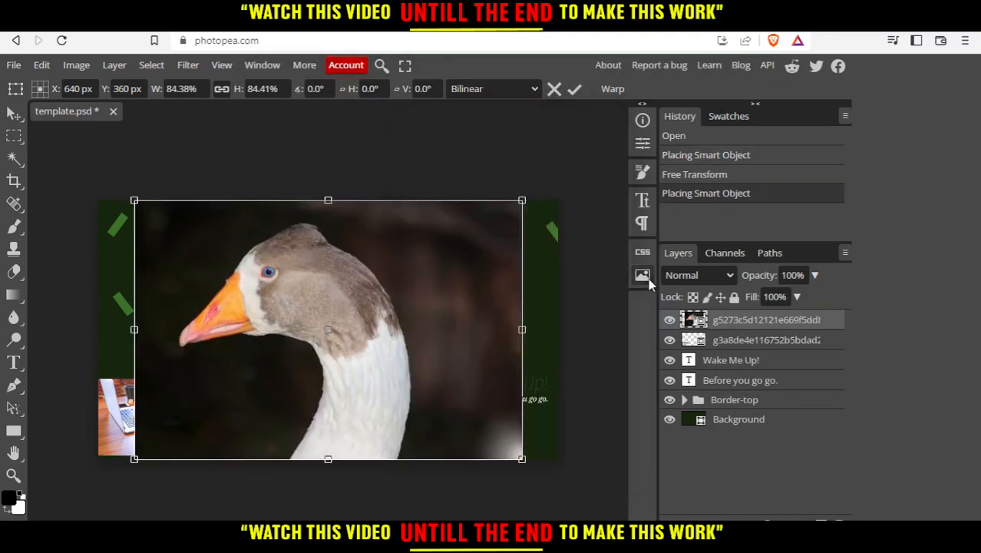
{"action": "left_click_drag", "start_coordinate": [522, 457], "coordinate": [270, 291]}
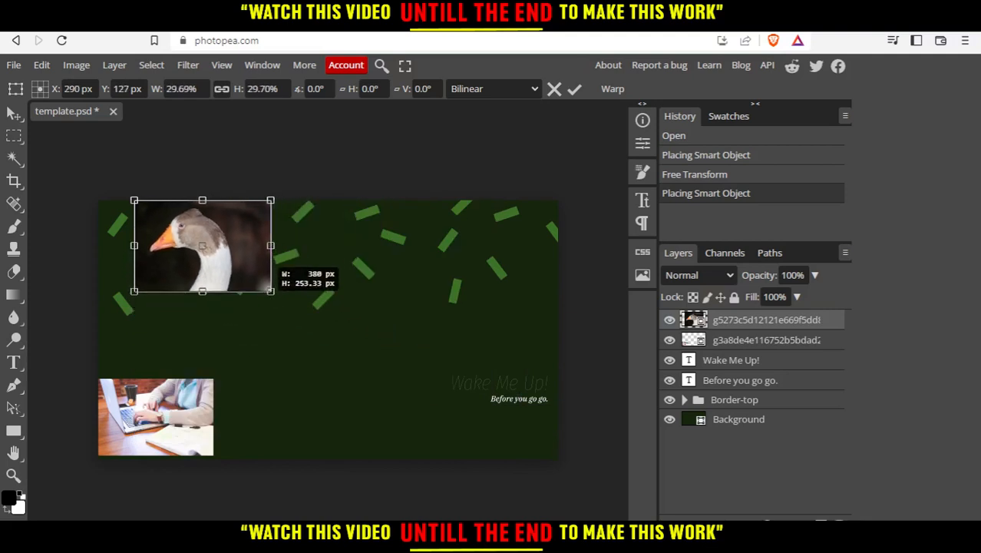
{"action": "left_click_drag", "start_coordinate": [203, 246], "coordinate": [288, 406]}
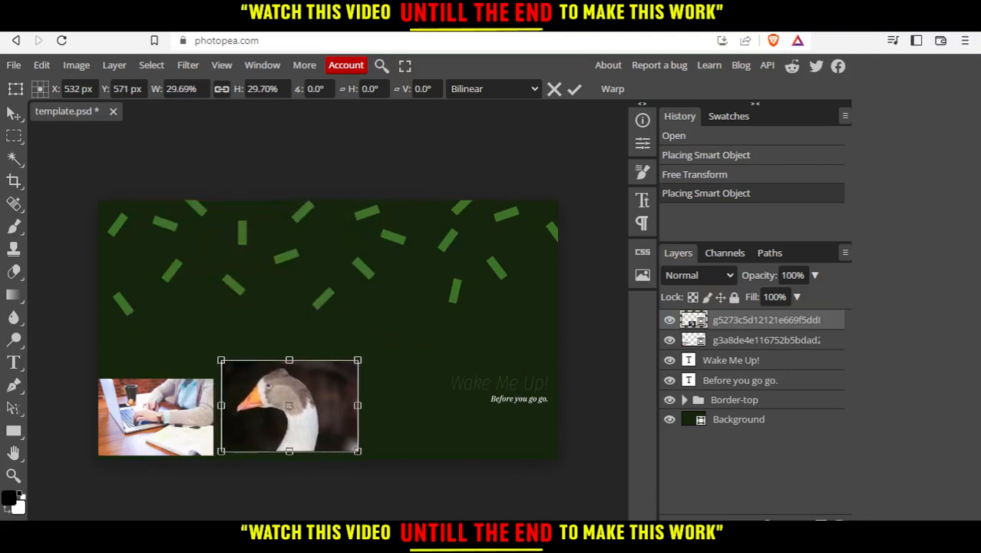